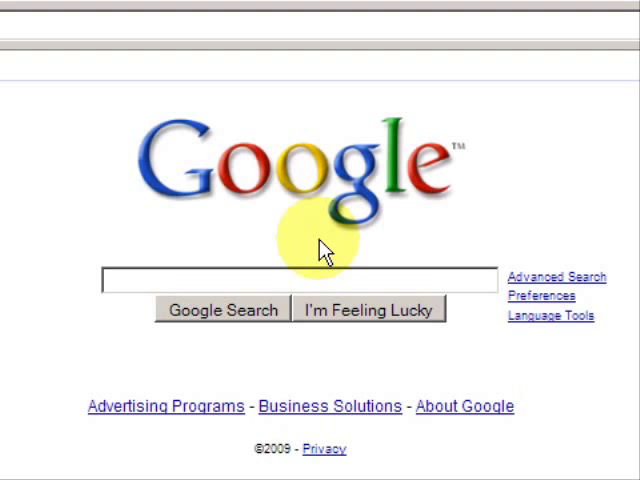
mouse_move(308, 242)
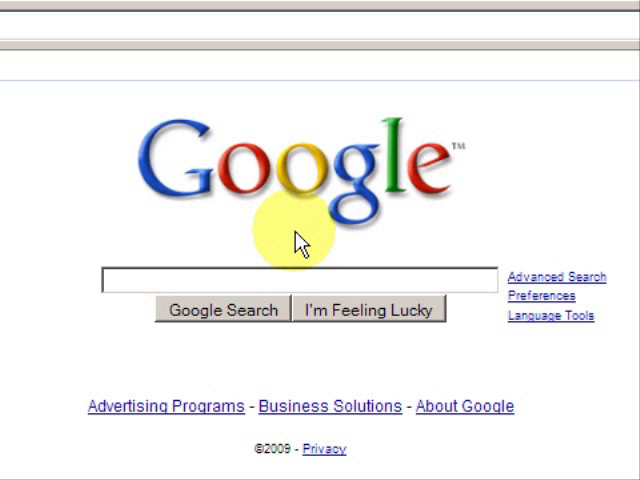
mouse_move(255, 223)
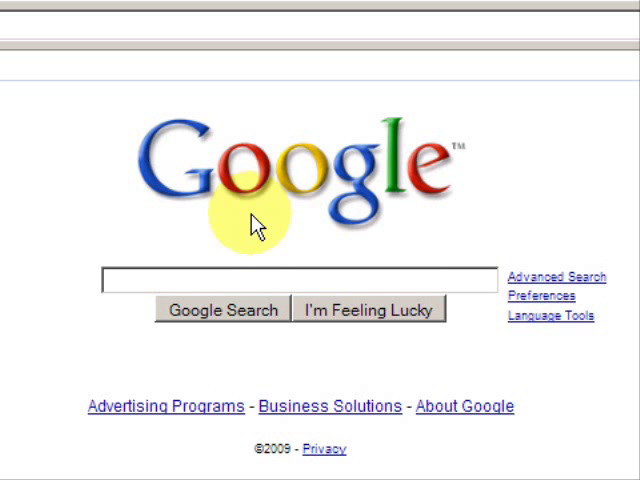
mouse_move(200, 190)
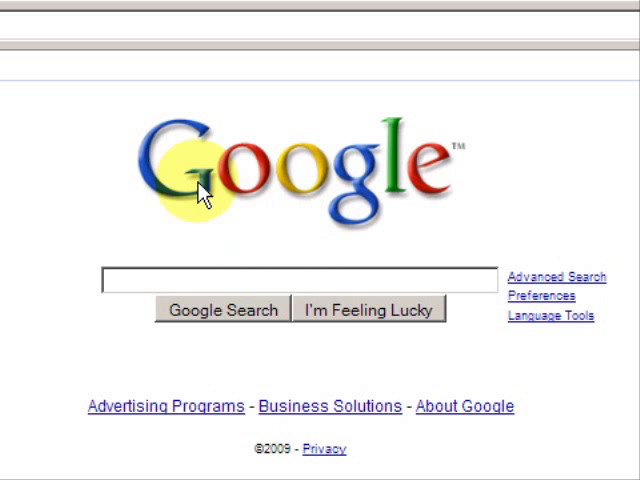
mouse_move(165, 175)
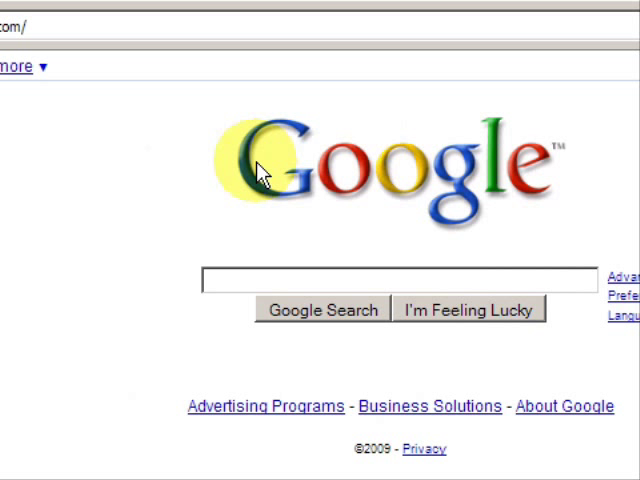
mouse_move(241, 170)
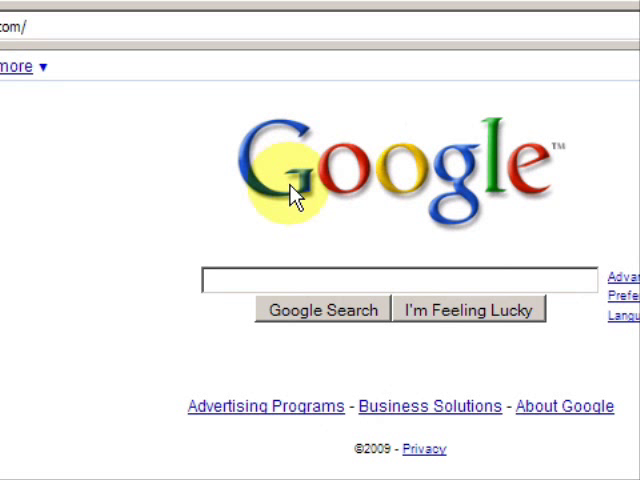
mouse_move(325, 197)
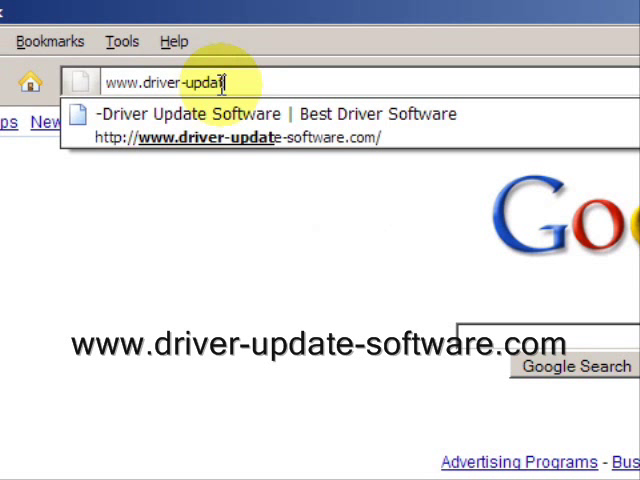
type("-sp")
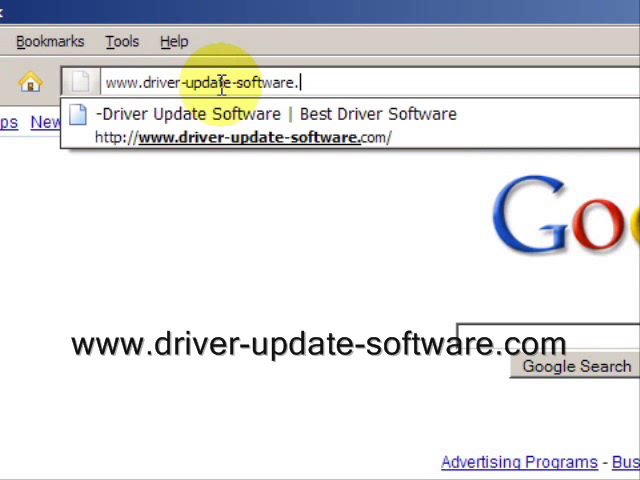
type("com")
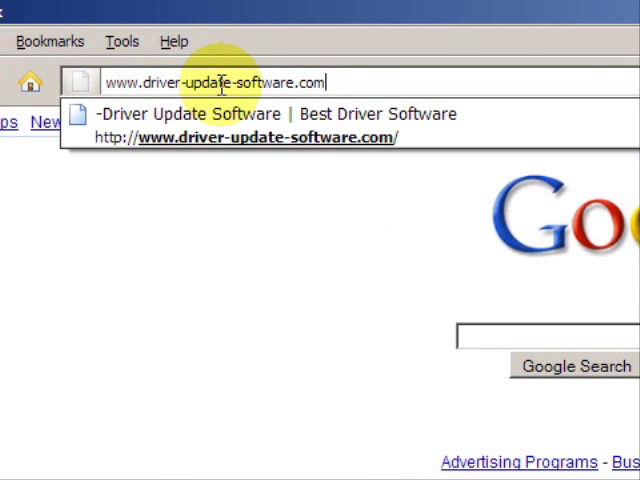
left_click(270, 113)
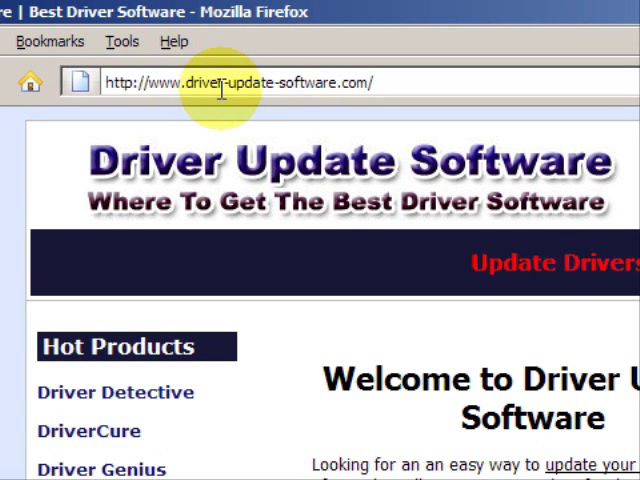
scroll("down", 3)
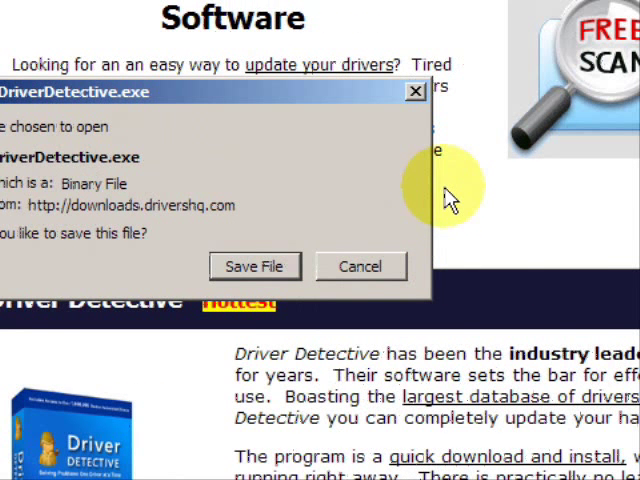
mouse_move(460, 190)
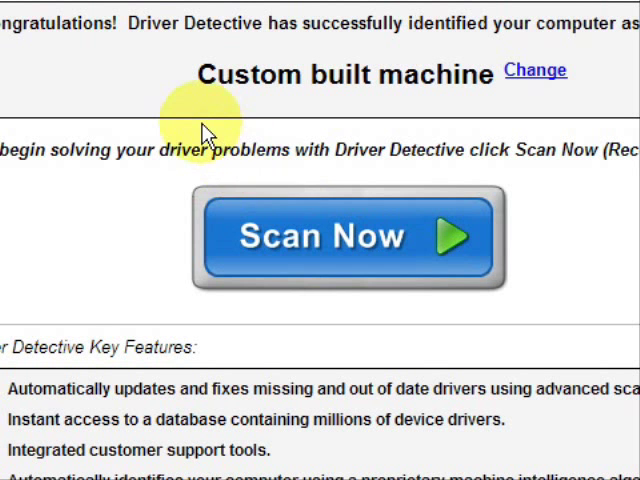
scroll("up", 3)
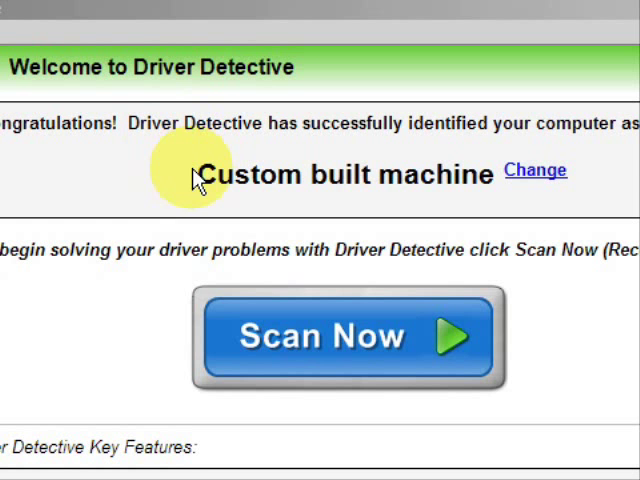
mouse_move(240, 280)
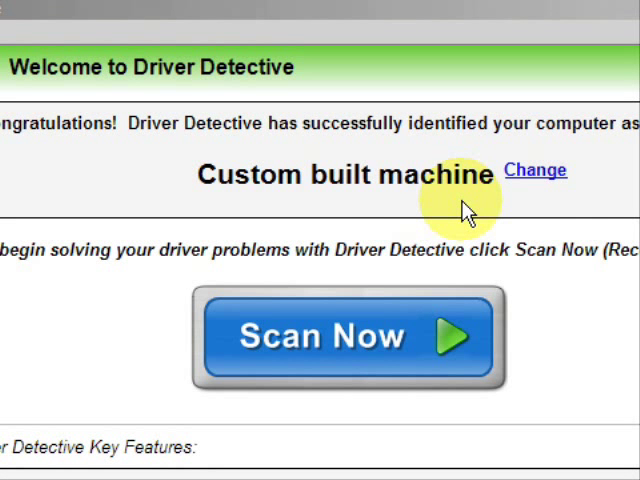
mouse_move(448, 210)
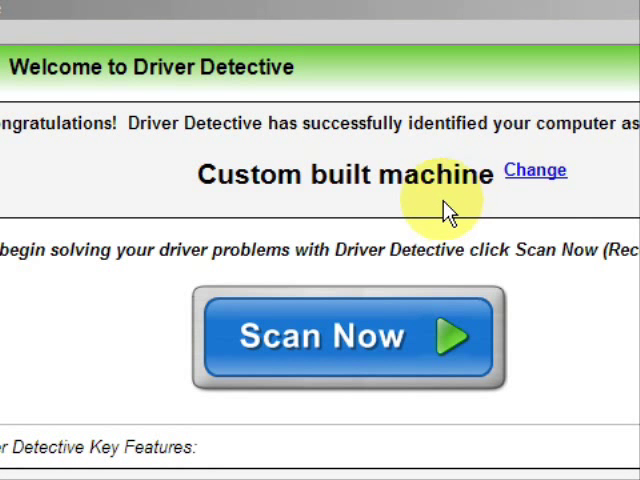
scroll("down", 3)
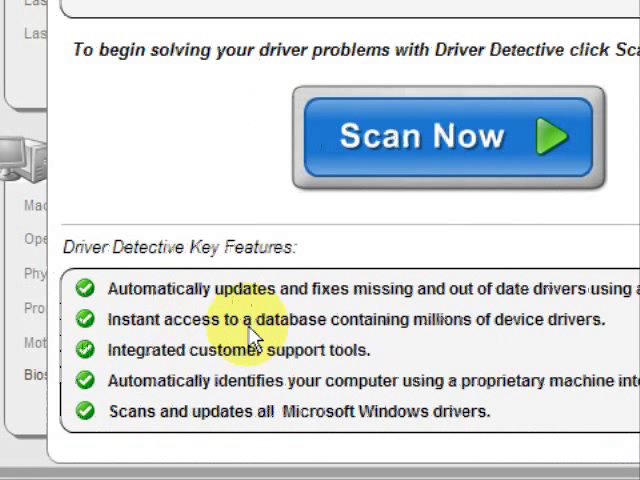
mouse_move(240, 330)
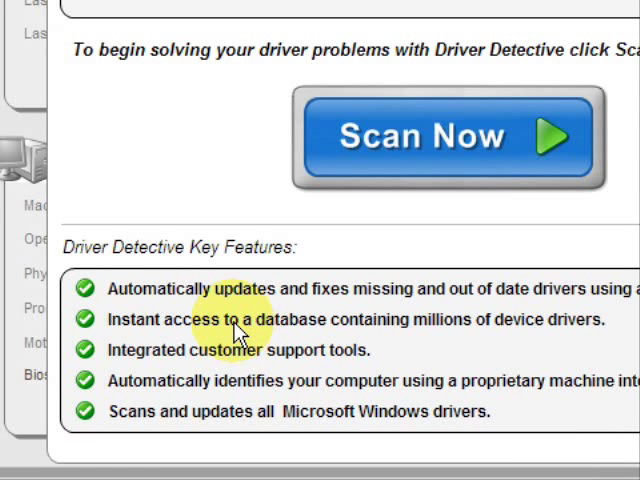
mouse_move(295, 300)
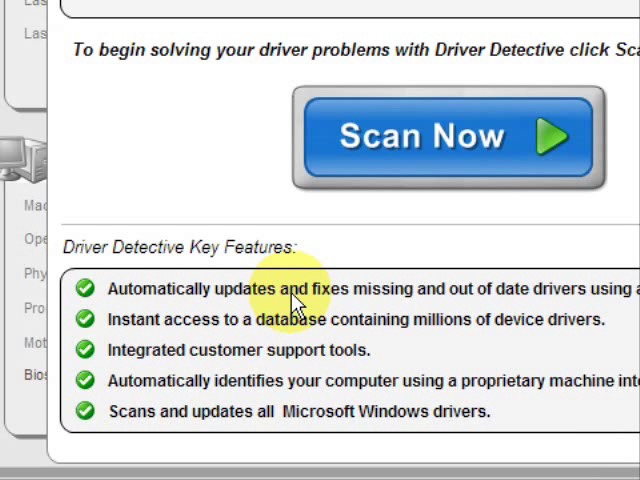
mouse_move(360, 170)
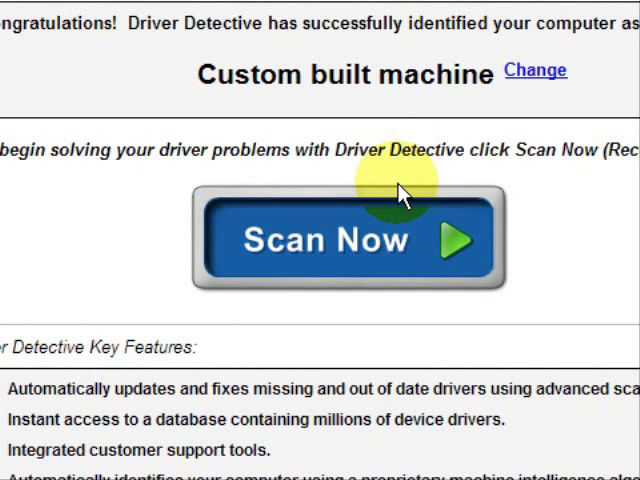
mouse_move(400, 245)
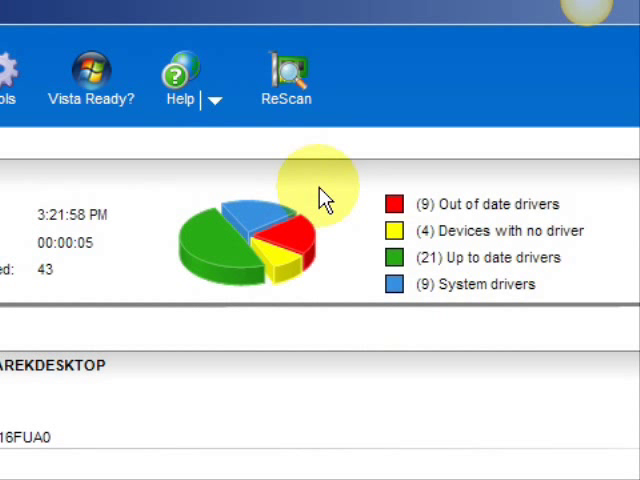
mouse_move(327, 193)
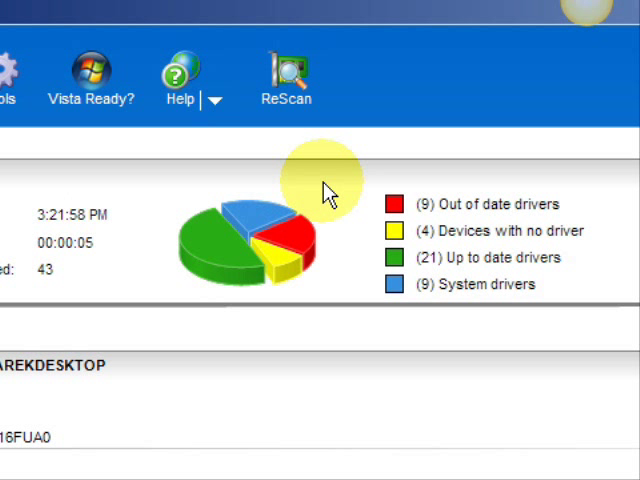
Step: Scroll the scan summary showing 9 out-of-date drivers and 4 devices without drivers
scroll("down", 3)
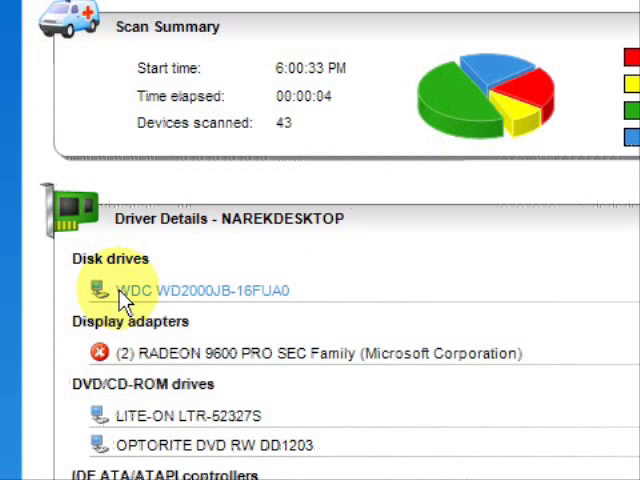
scroll("down", 3)
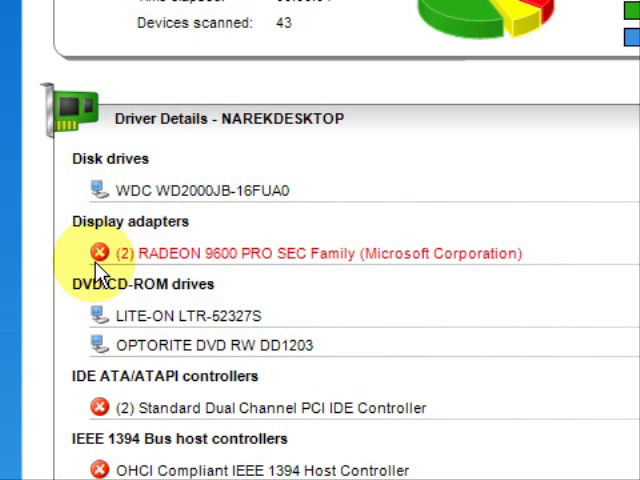
mouse_move(320, 258)
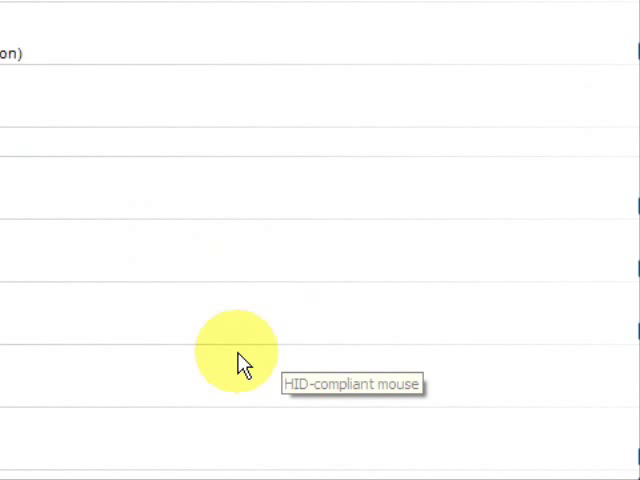
mouse_move(175, 360)
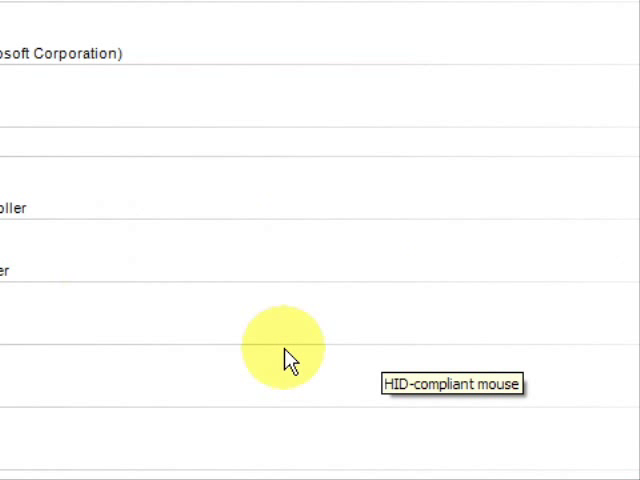
mouse_move(345, 357)
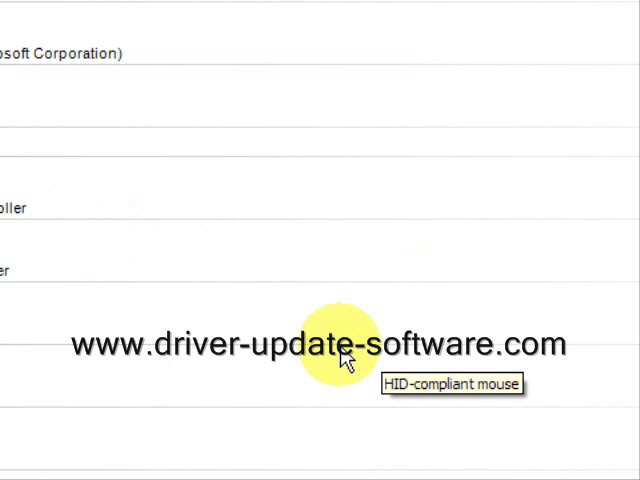
mouse_move(348, 357)
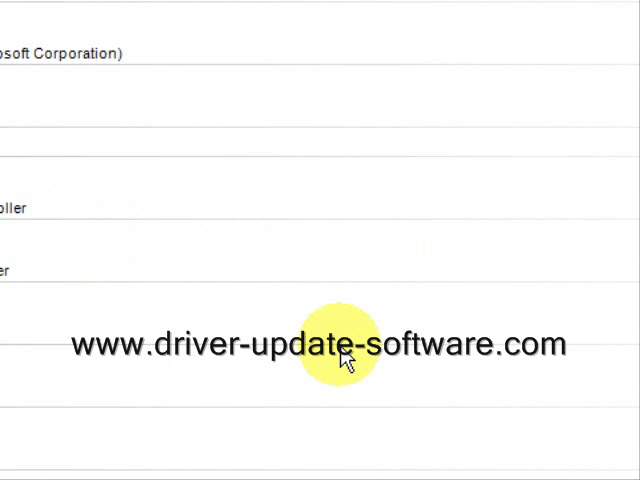